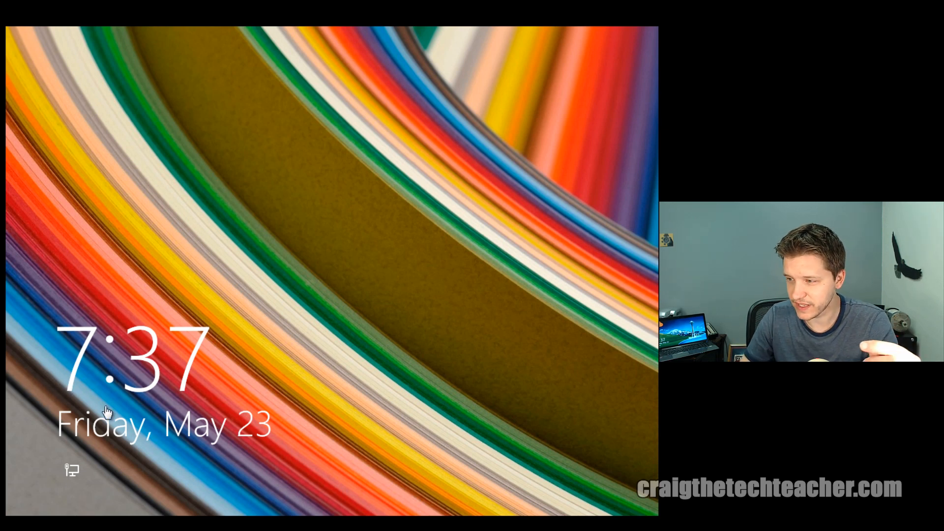
{"action": "mouse_move", "coordinate": [73, 477]}
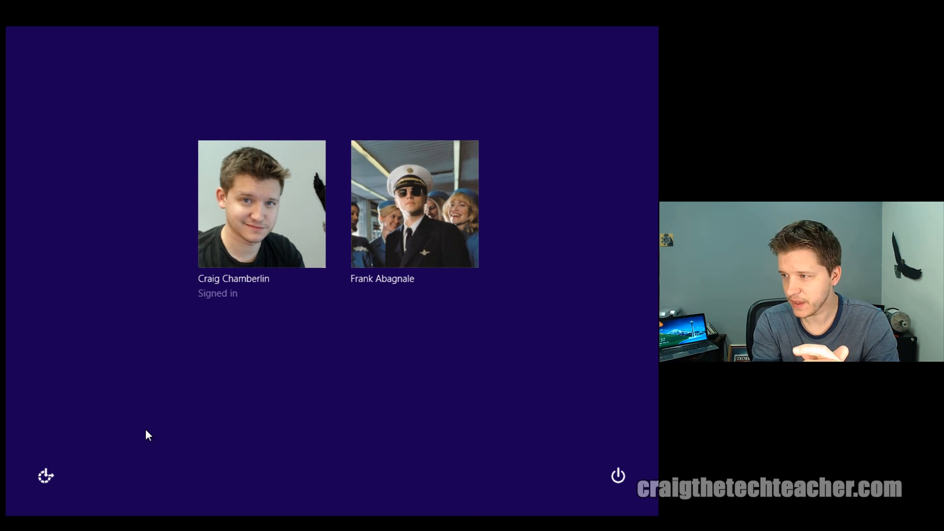
{"action": "mouse_move", "coordinate": [279, 241]}
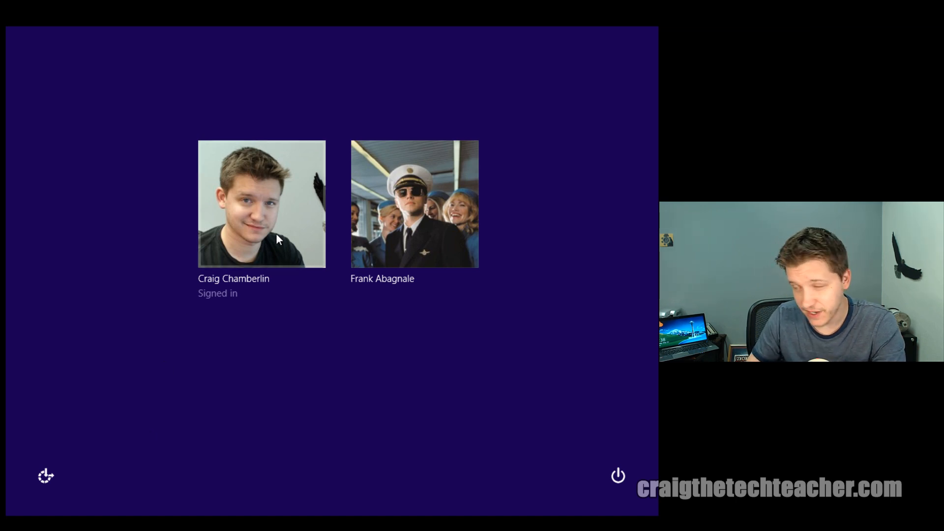
{"action": "mouse_move", "coordinate": [279, 322]}
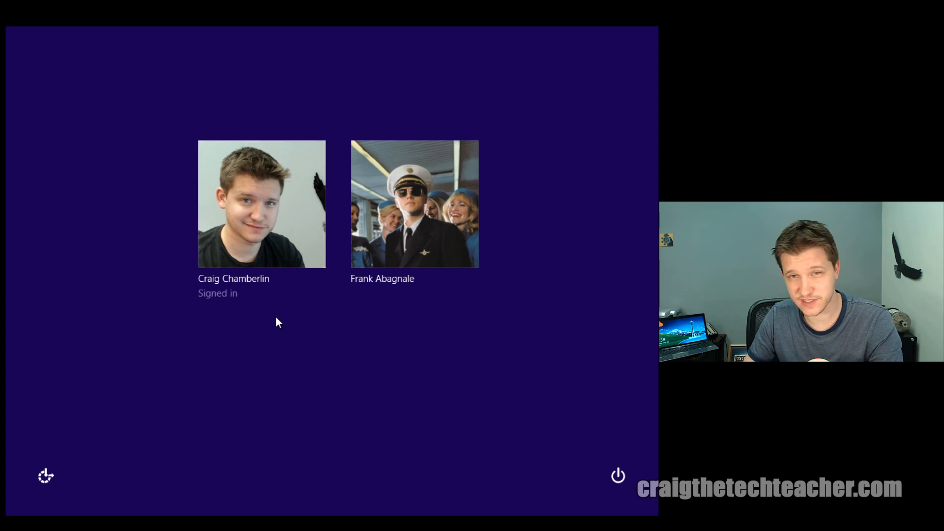
Sign in to the account with its password, landing on the Start screen
{"action": "left_click", "coordinate": [260, 205]}
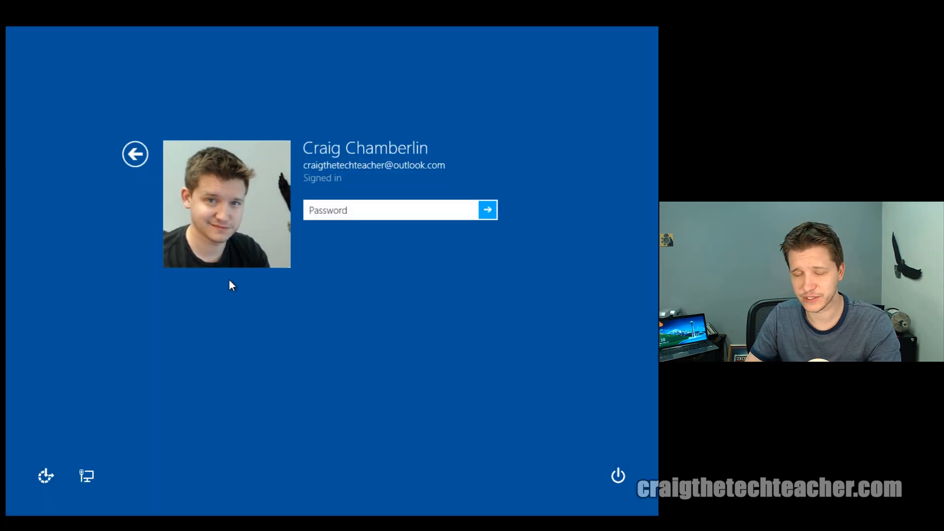
{"action": "type", "text": "••••••"}
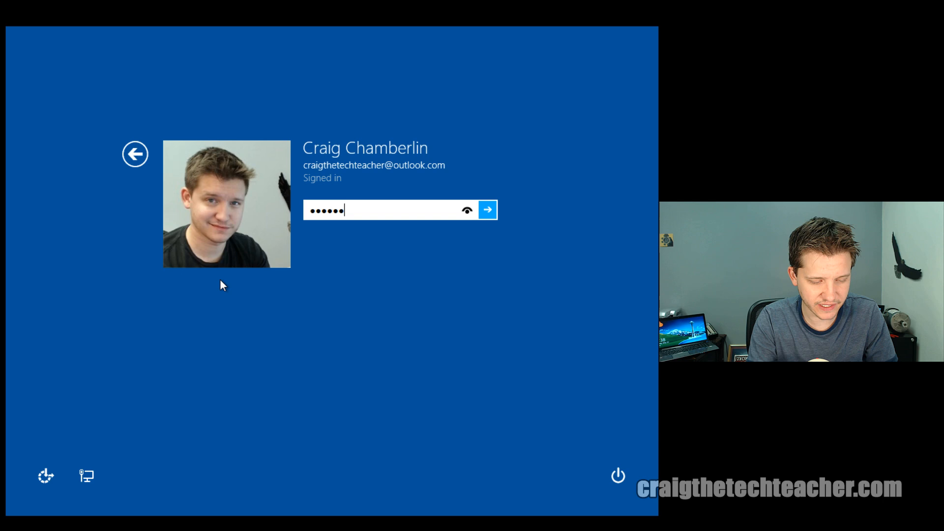
{"action": "left_click", "coordinate": [488, 210]}
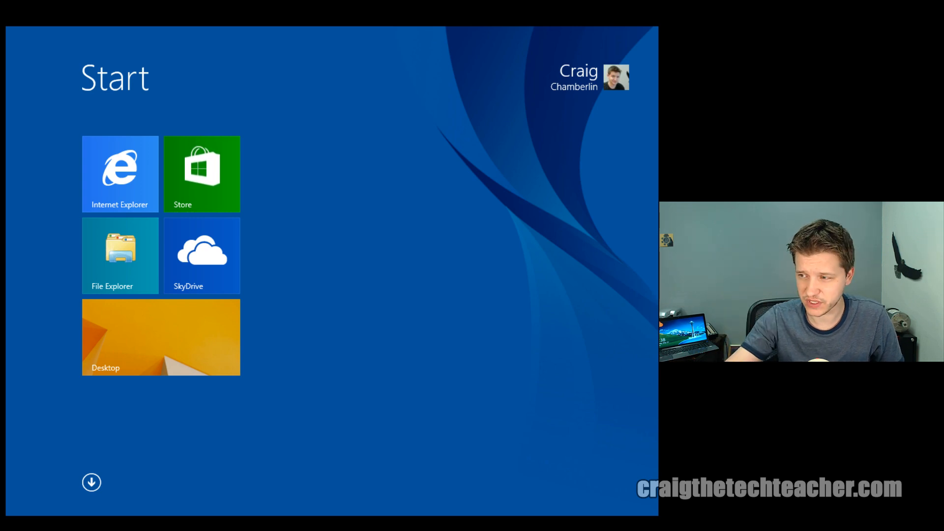
{"action": "mouse_move", "coordinate": [484, 289]}
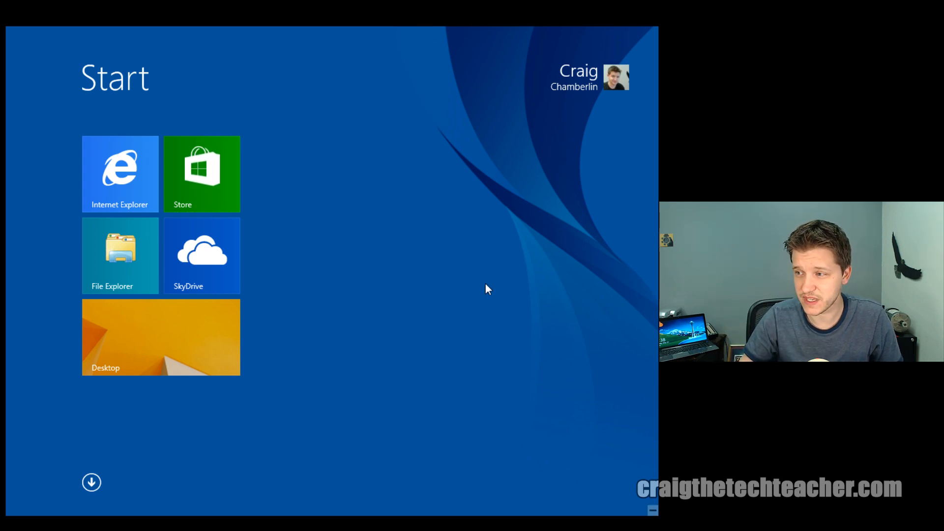
{"action": "left_click", "coordinate": [161, 336]}
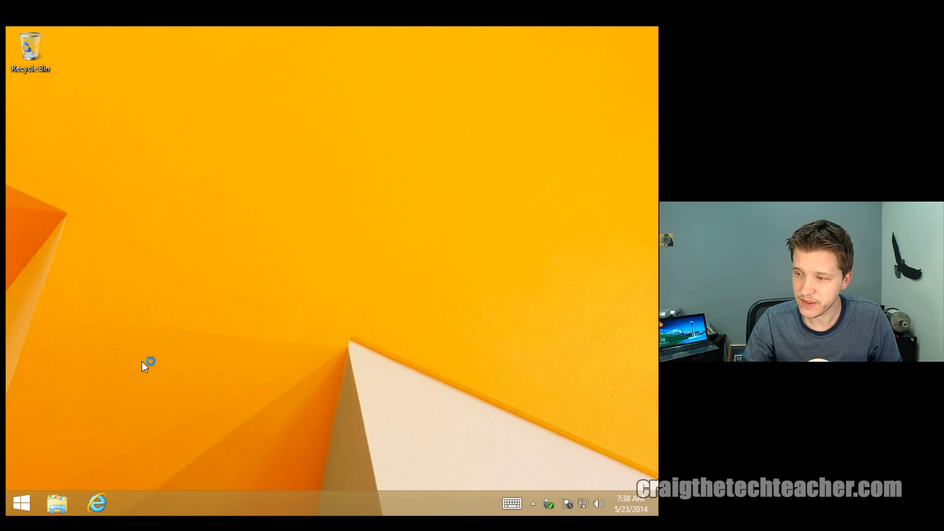
{"action": "left_click", "coordinate": [18, 504]}
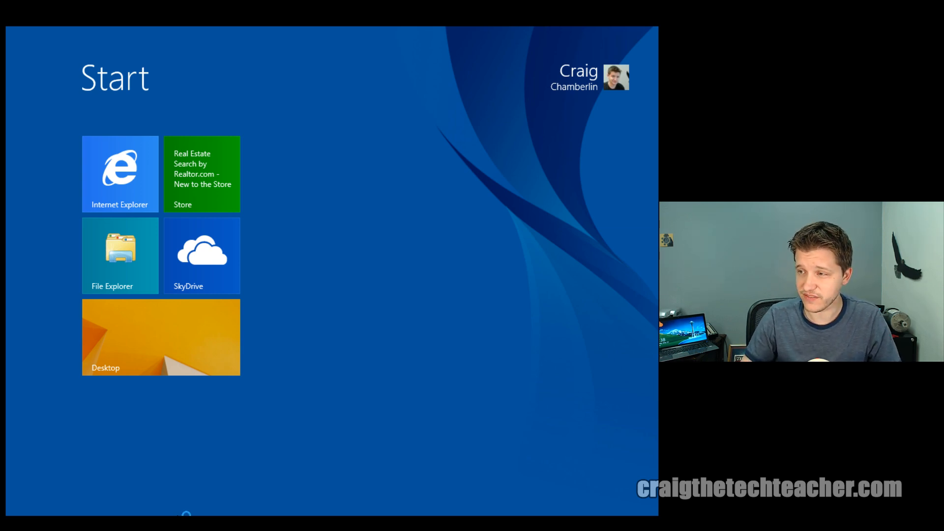
{"action": "left_click", "coordinate": [120, 175]}
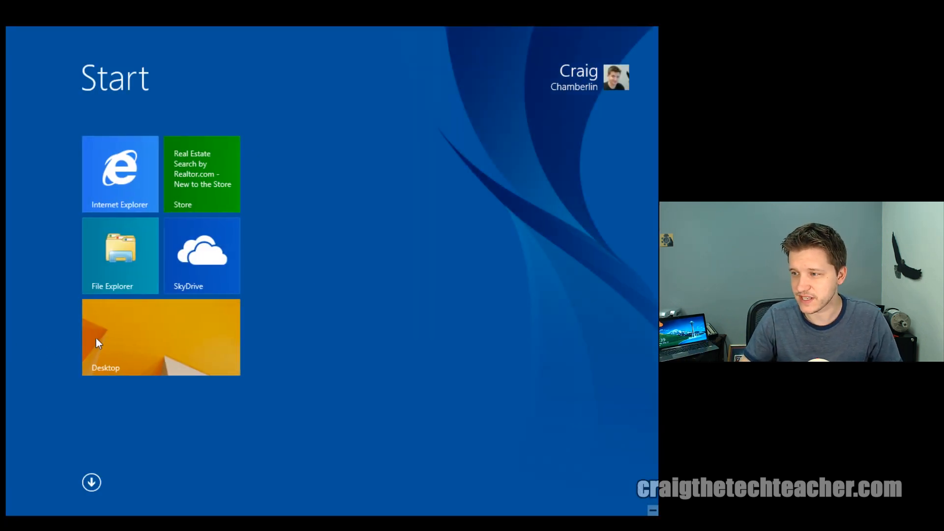
{"action": "left_click", "coordinate": [120, 255]}
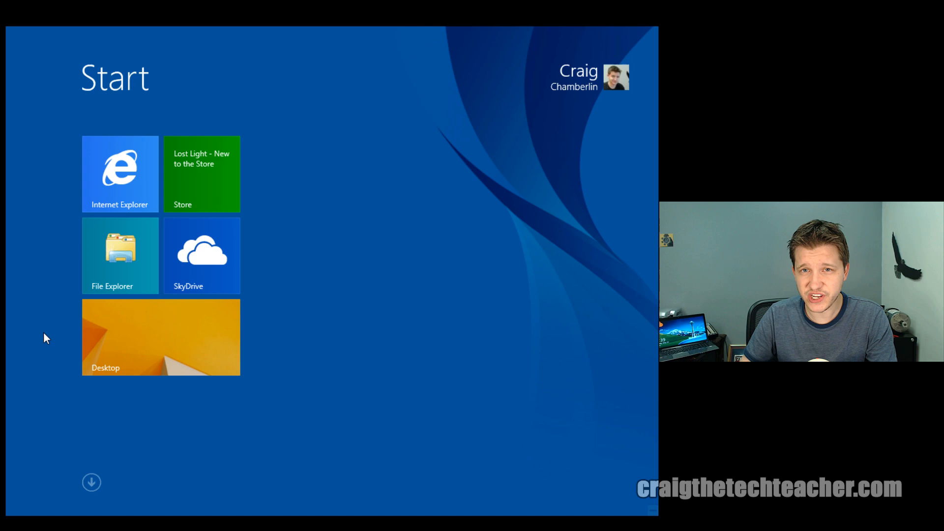
{"action": "mouse_move", "coordinate": [329, 317]}
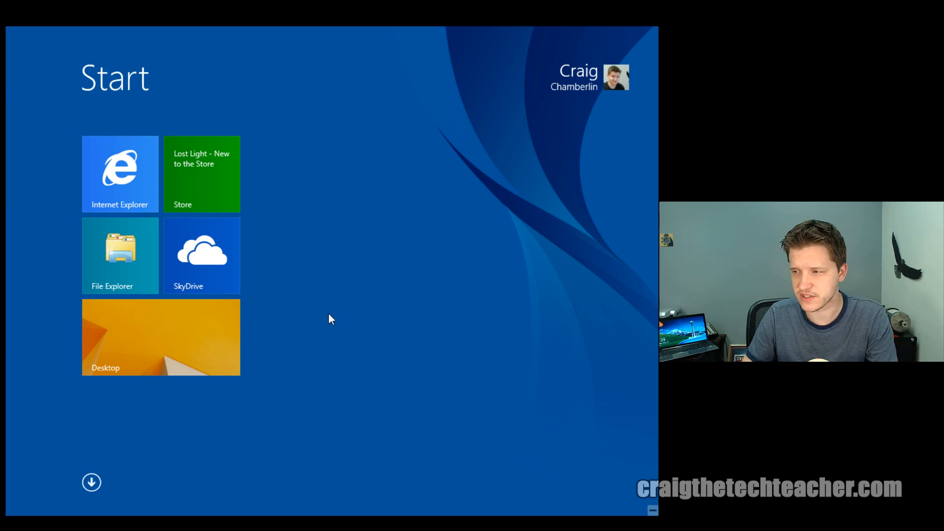
{"action": "mouse_move", "coordinate": [313, 225]}
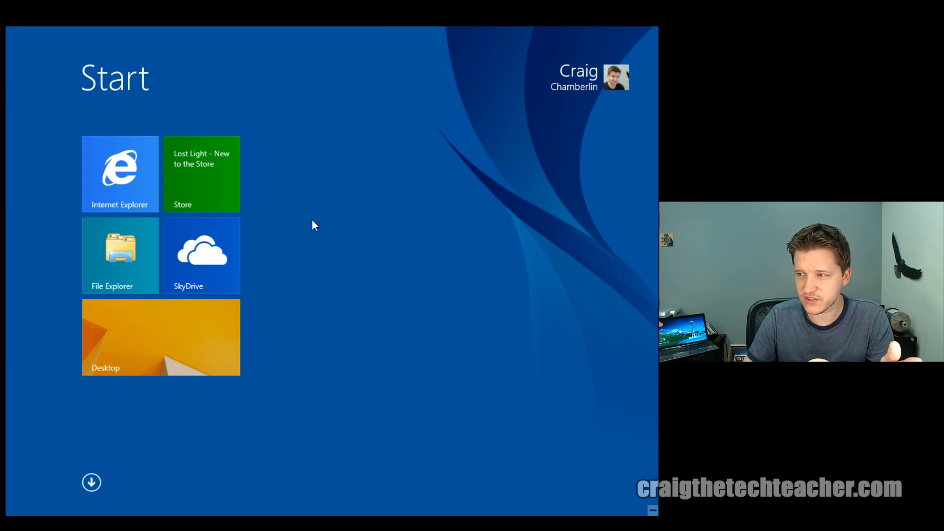
{"action": "mouse_move", "coordinate": [297, 335]}
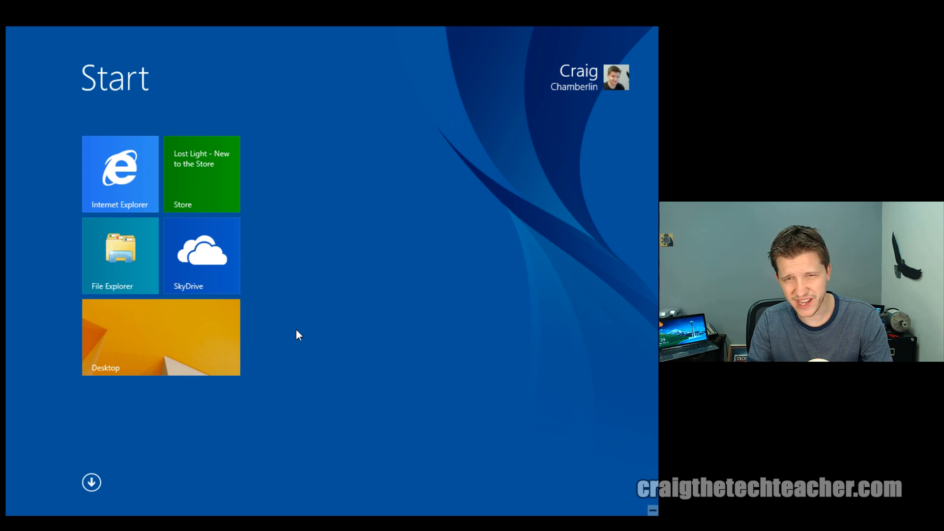
{"action": "mouse_move", "coordinate": [383, 325]}
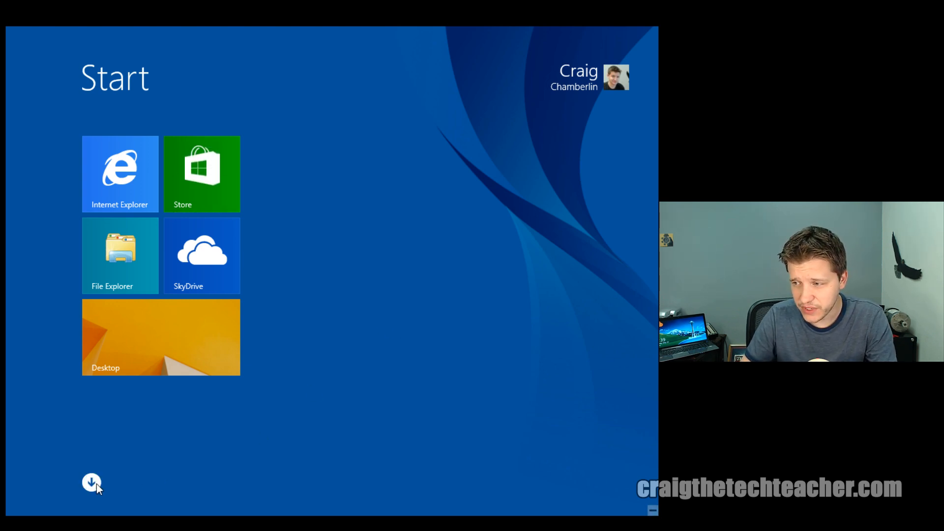
{"action": "left_click", "coordinate": [92, 482]}
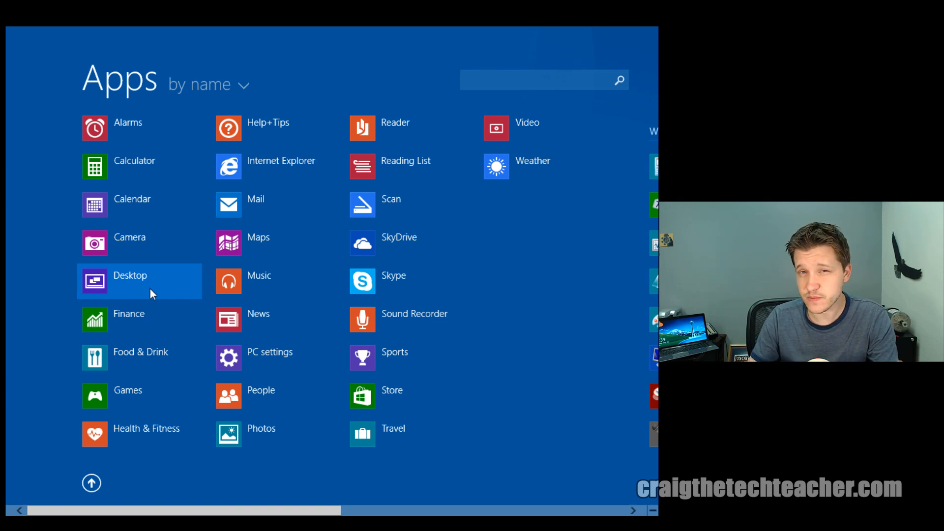
{"action": "scroll", "scroll_direction": "right", "scroll_amount": 3}
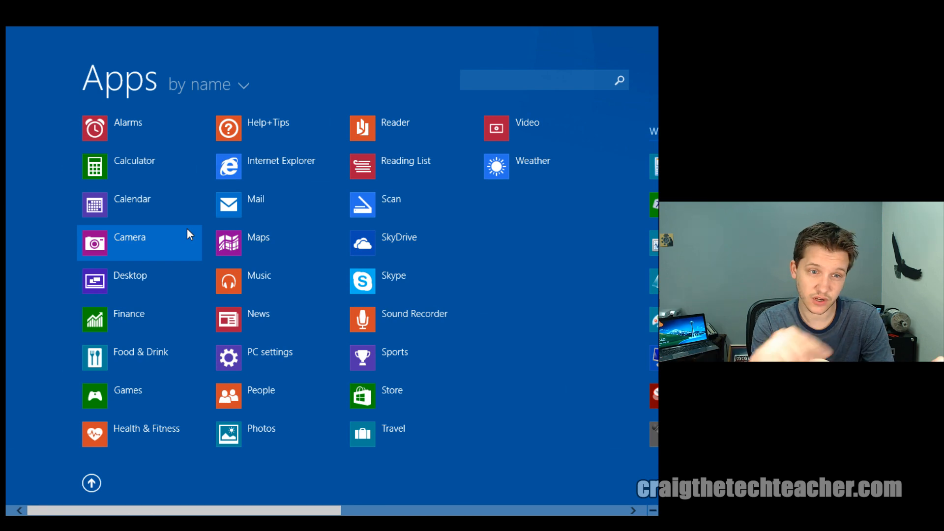
{"action": "scroll", "scroll_direction": "right", "scroll_amount": 3}
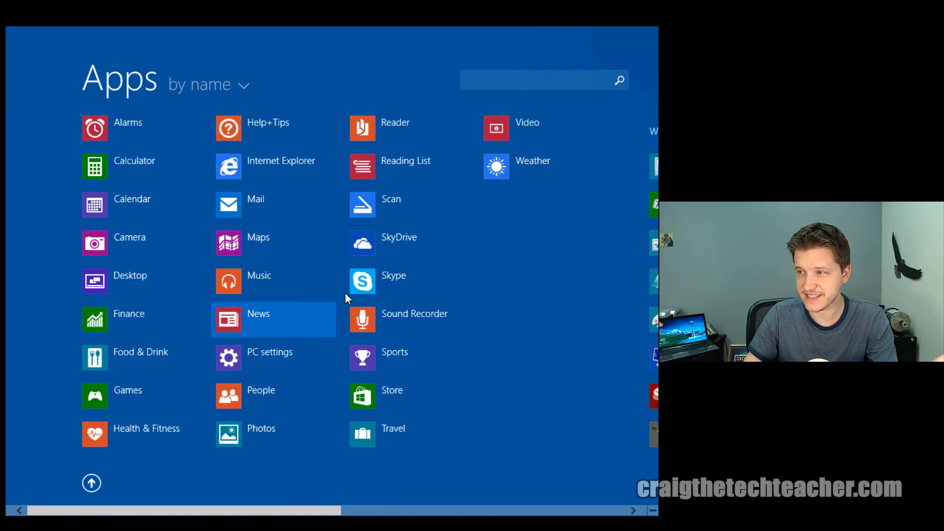
{"action": "mouse_move", "coordinate": [242, 480]}
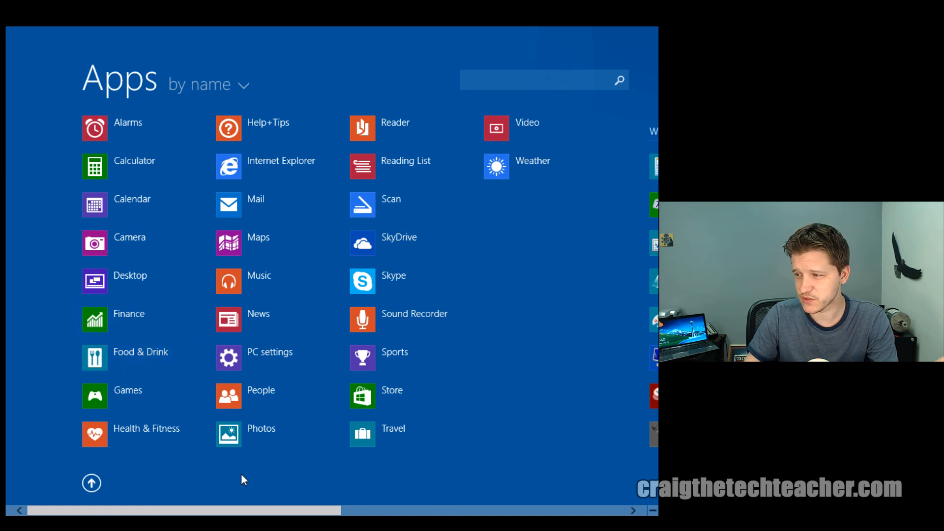
{"action": "scroll", "scroll_direction": "right", "scroll_amount": 3}
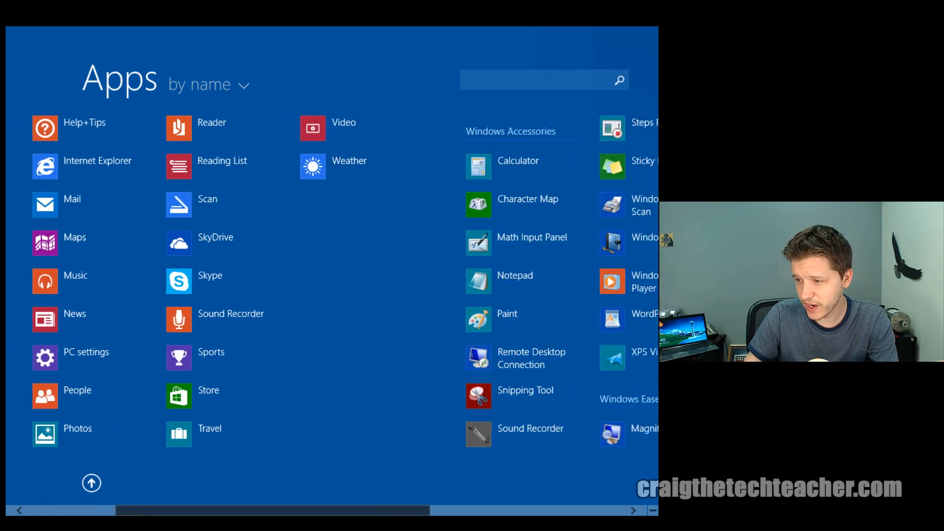
{"action": "scroll", "scroll_direction": "left", "scroll_amount": 3}
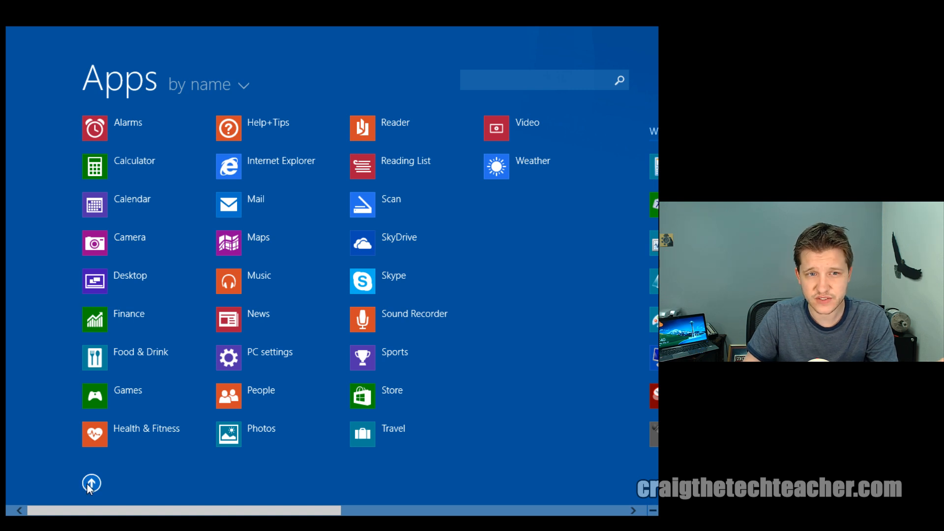
{"action": "left_click", "coordinate": [90, 484]}
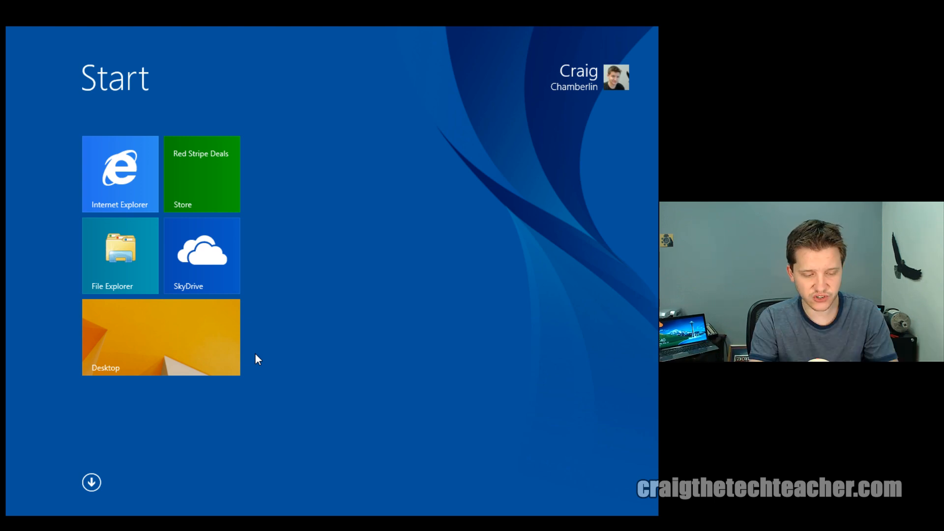
Search 'cal' from the Start screen to list Calculator in the results
{"action": "type", "text": "calculator"}
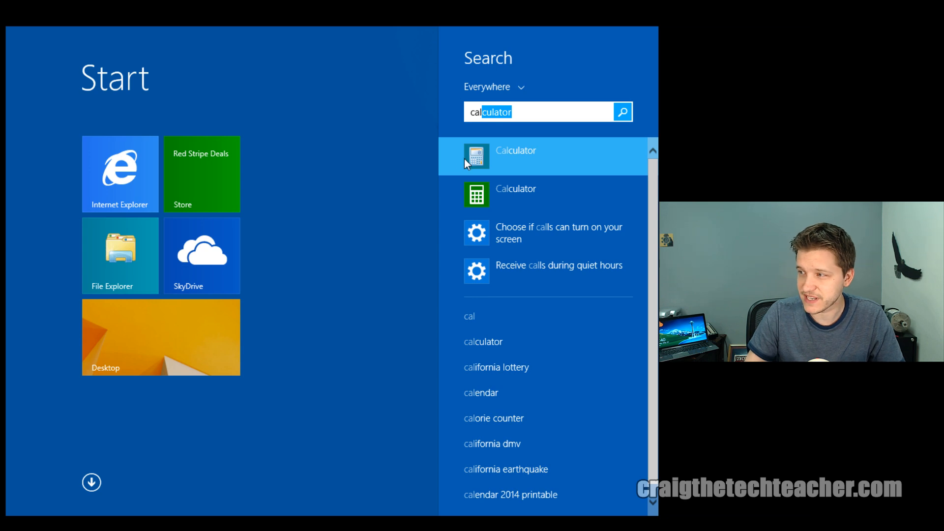
{"action": "mouse_move", "coordinate": [479, 168]}
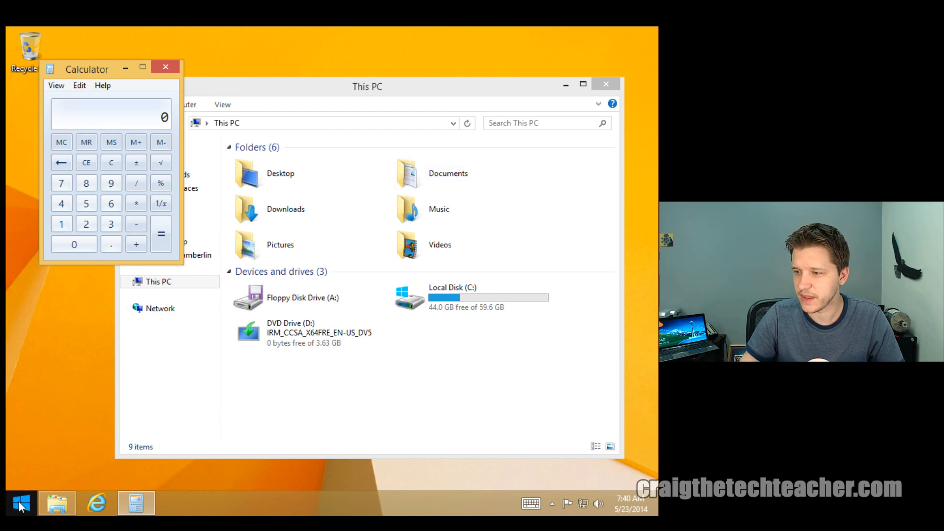
Return to the Start screen and search 'calculator', then 'win'
{"action": "left_click", "coordinate": [18, 500]}
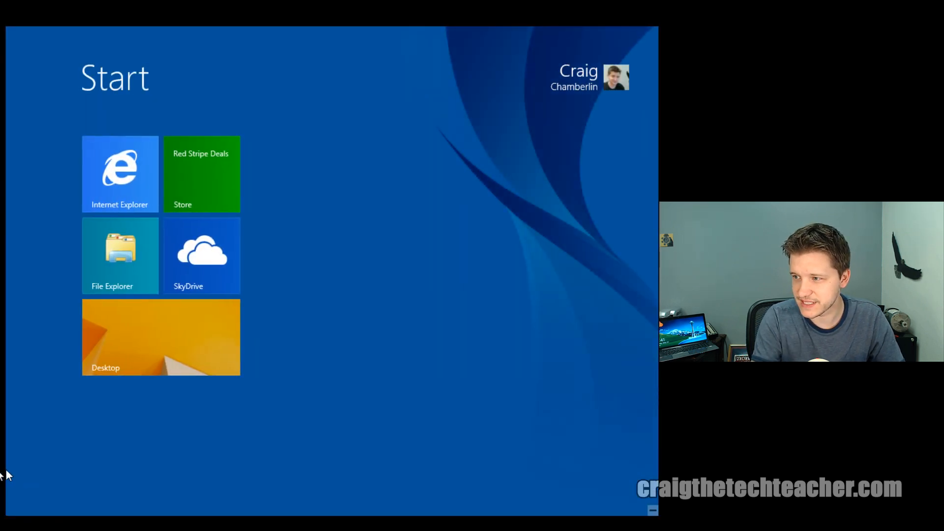
{"action": "mouse_move", "coordinate": [58, 486]}
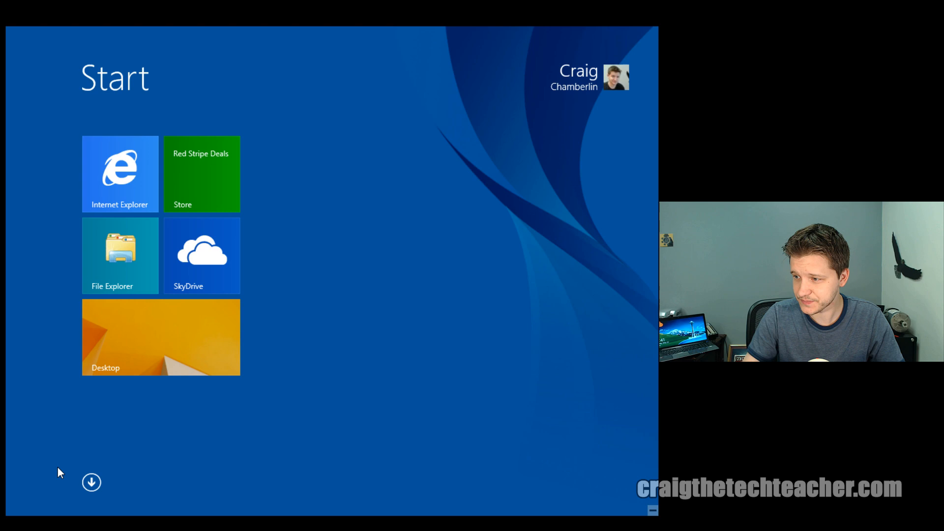
{"action": "type", "text": "calculator"}
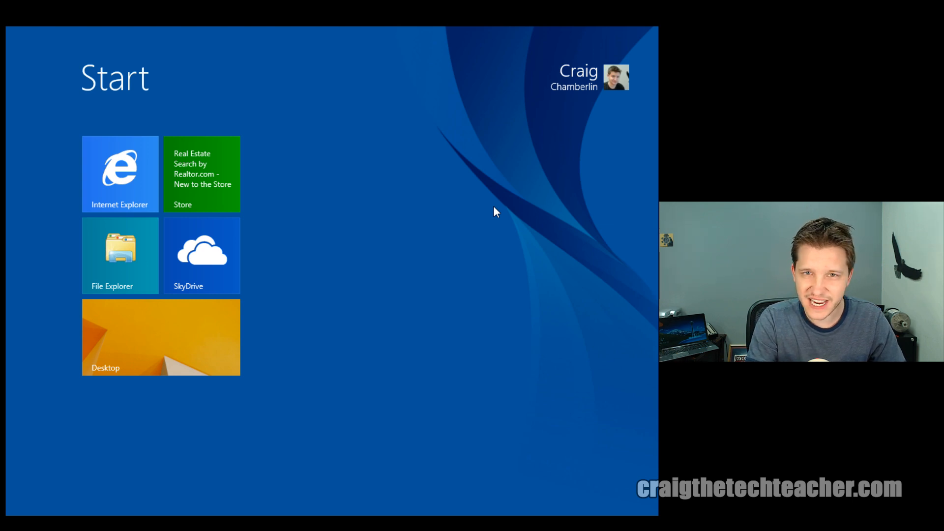
{"action": "type", "text": "win"}
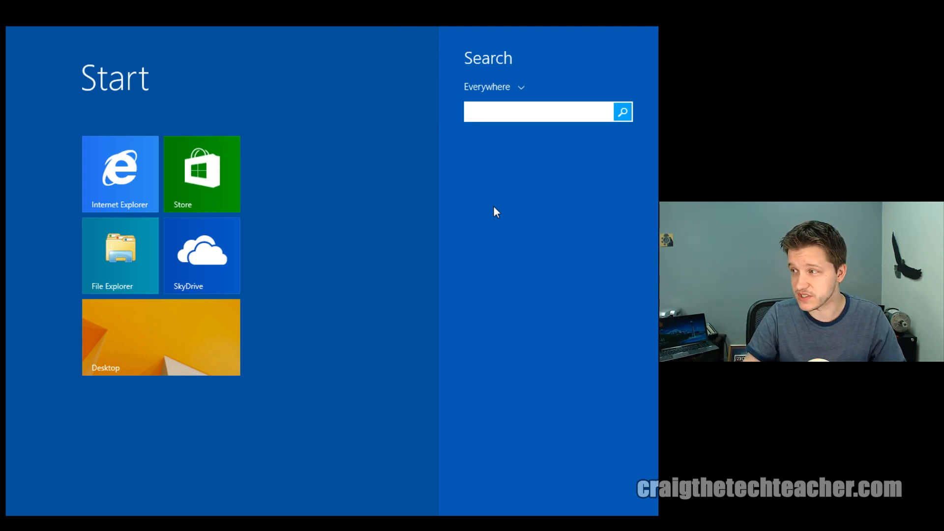
{"action": "mouse_move", "coordinate": [495, 90]}
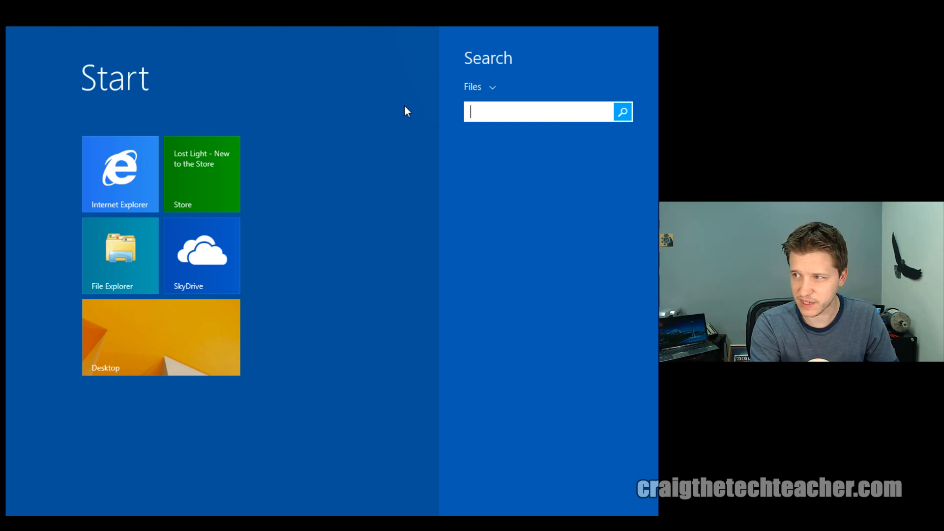
Show the search scope list: Everywhere, Settings, Files, Web images, Web videos
{"action": "left_click", "coordinate": [480, 86]}
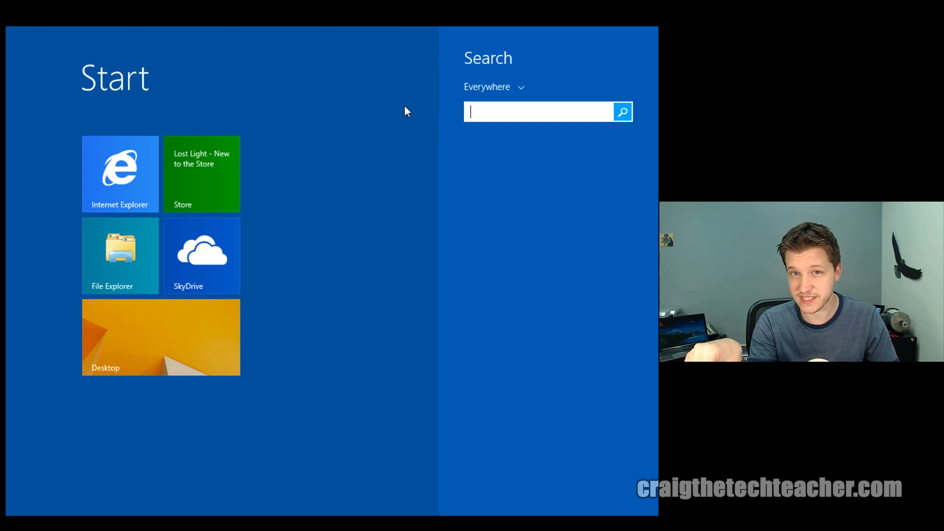
{"action": "left_click", "coordinate": [499, 86]}
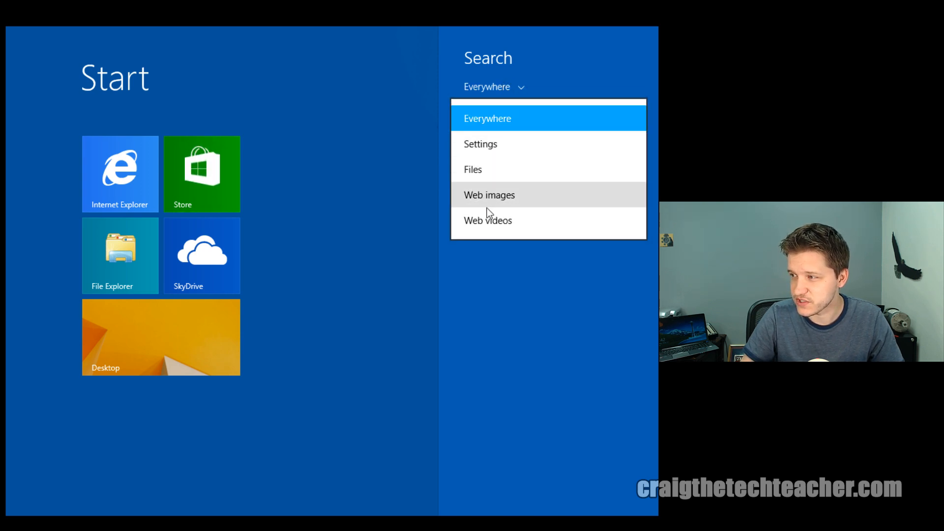
{"action": "mouse_move", "coordinate": [489, 226]}
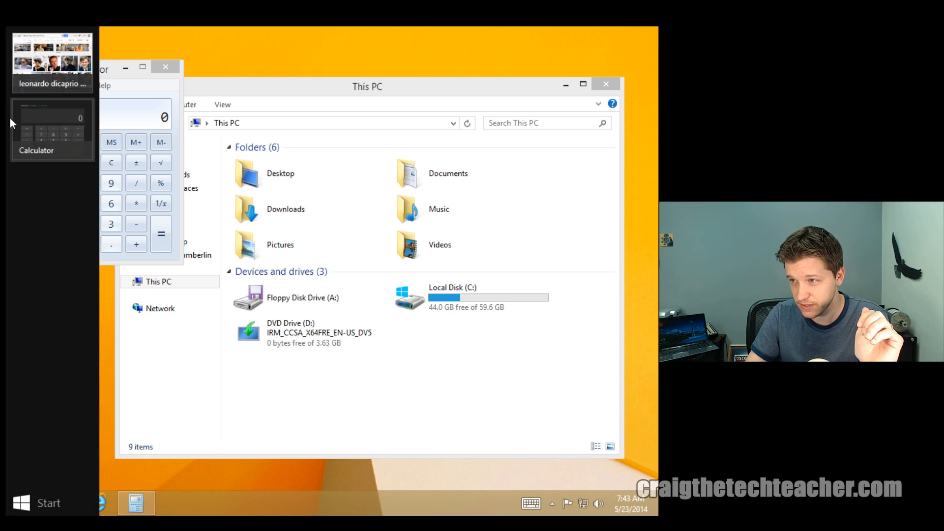
{"action": "mouse_move", "coordinate": [46, 145]}
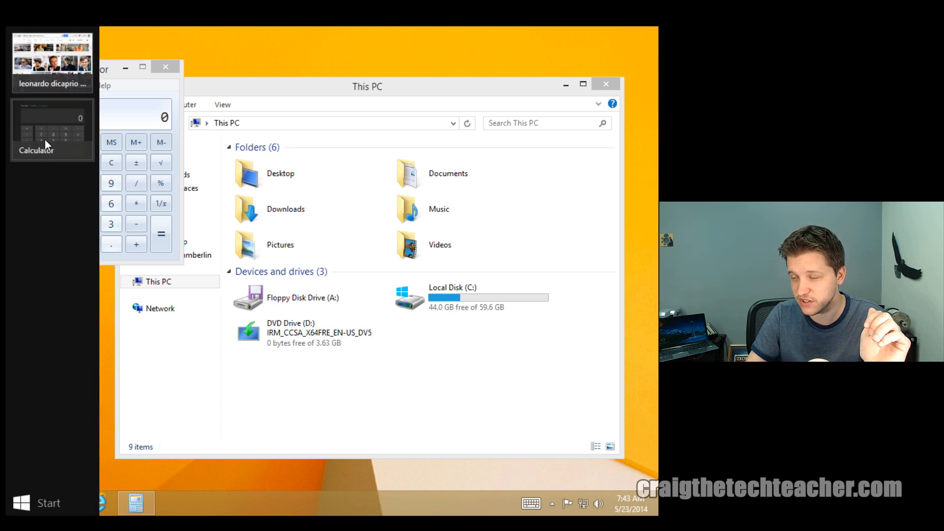
{"action": "mouse_move", "coordinate": [47, 132]}
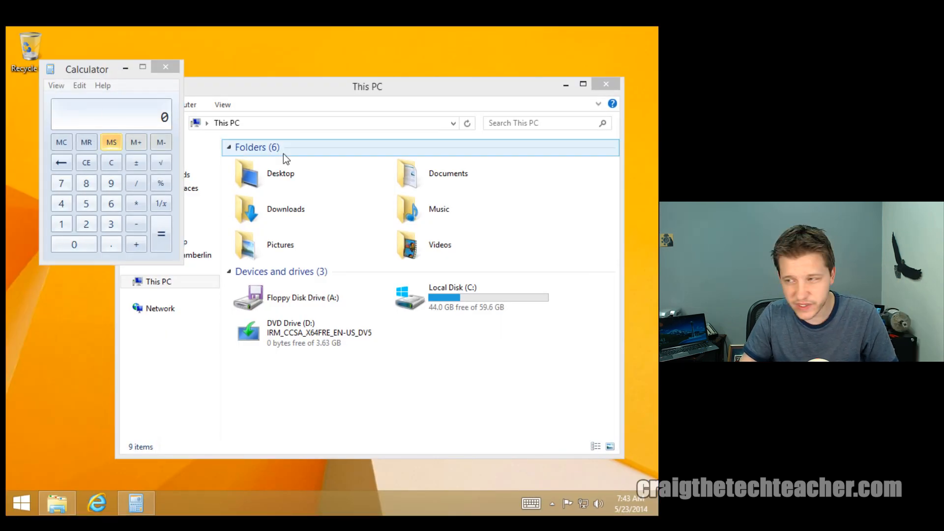
Switch to the Calculator app from the app switcher, then back to Start
{"action": "left_click", "coordinate": [280, 173]}
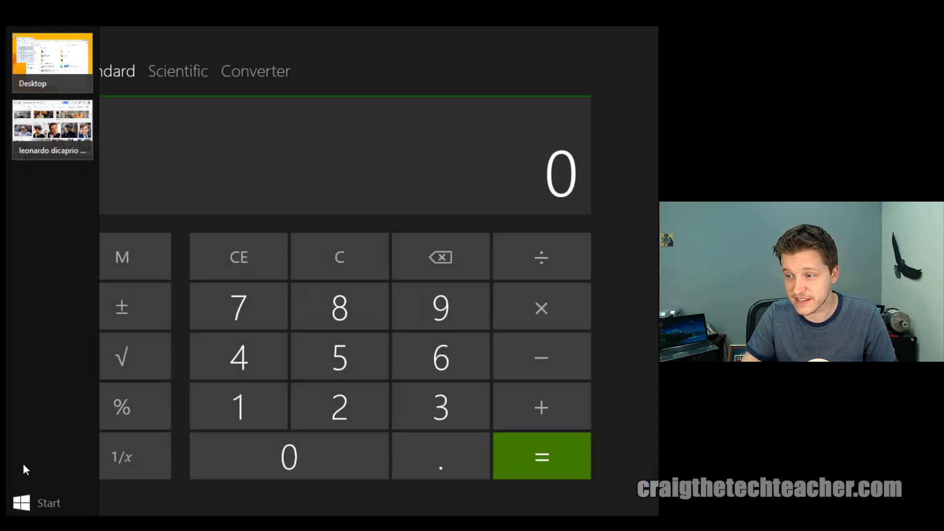
{"action": "left_click", "coordinate": [22, 503]}
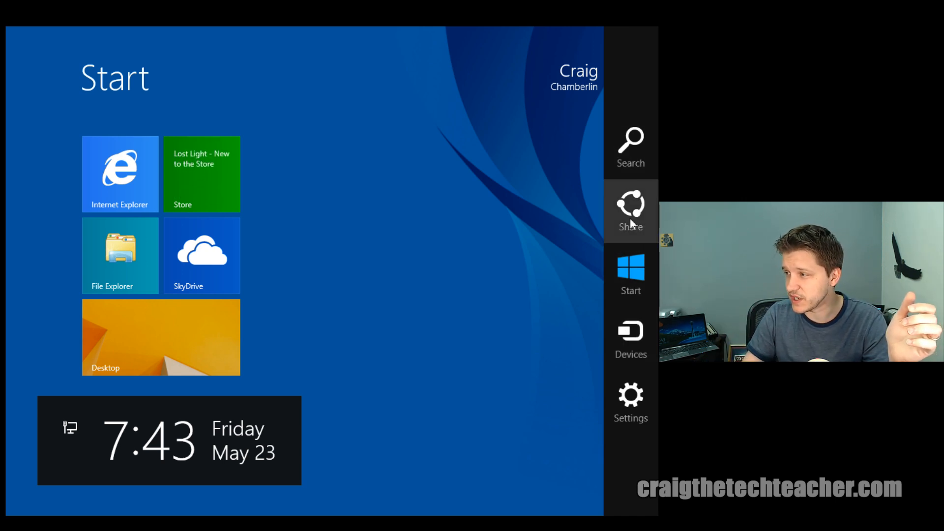
Dismiss the Start charms, then view Calculator's Settings pane and its Power options
{"action": "left_click", "coordinate": [632, 208]}
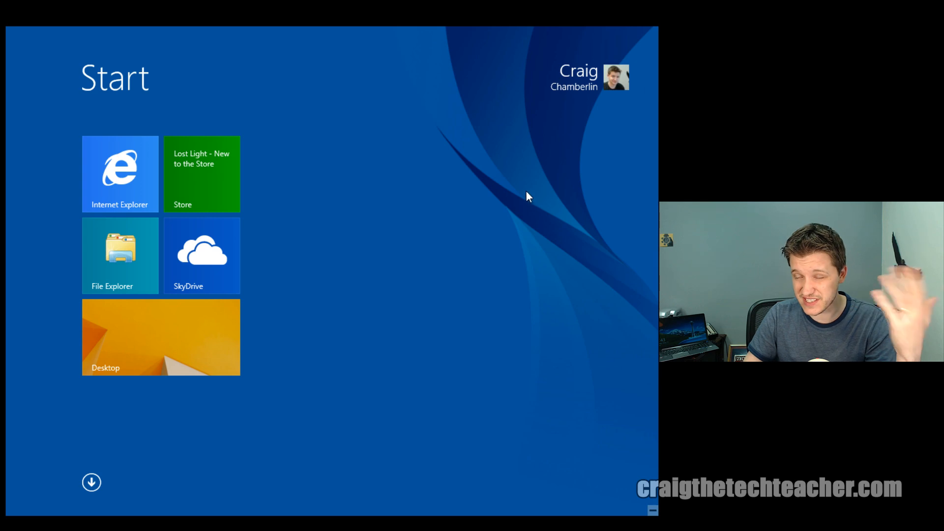
{"action": "mouse_move", "coordinate": [645, 75]}
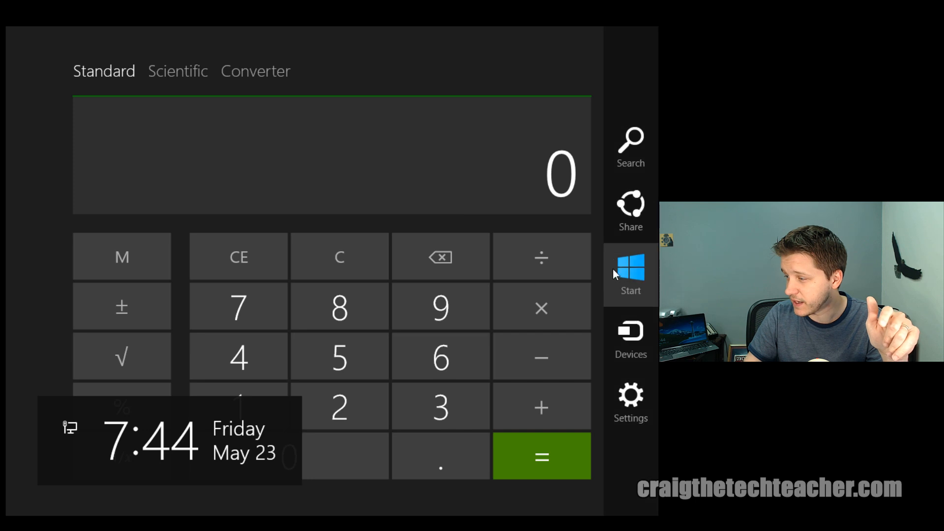
{"action": "left_click", "coordinate": [632, 400]}
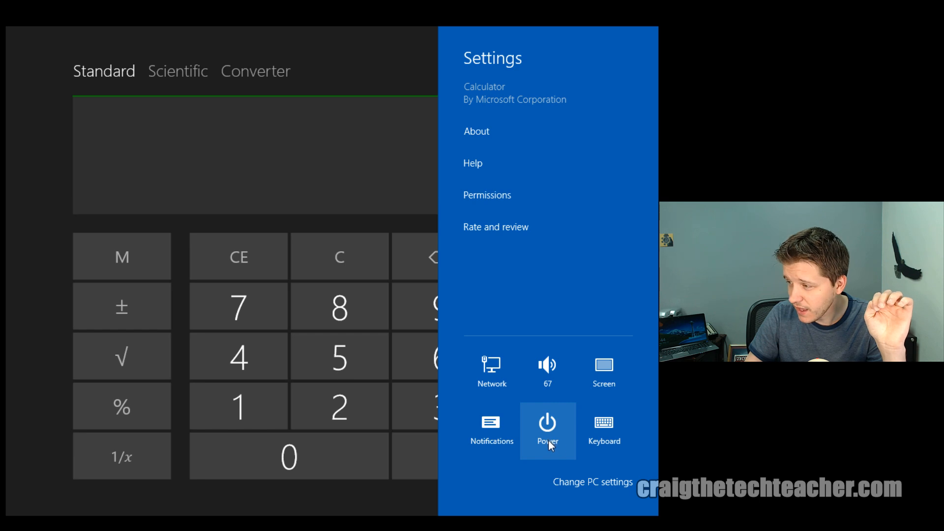
{"action": "left_click", "coordinate": [604, 425]}
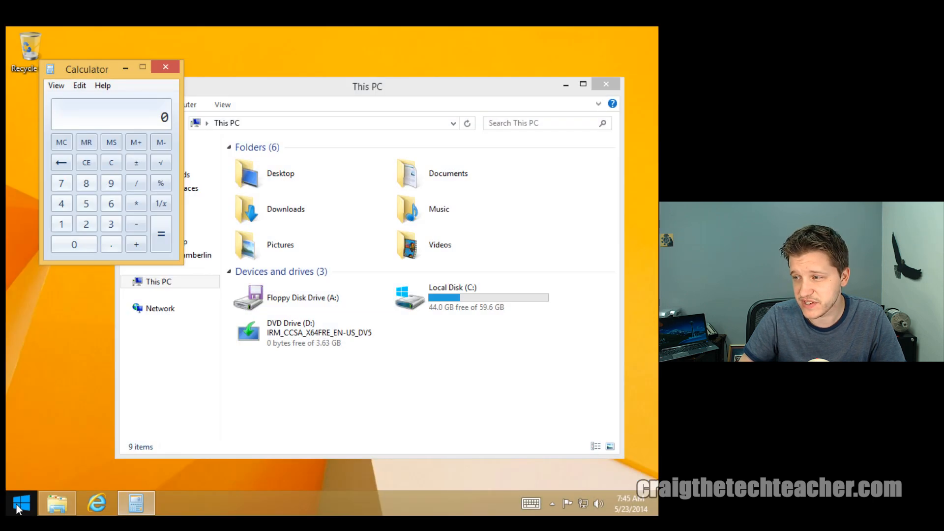
Go from the desktop to the Start screen via the taskbar Start button
{"action": "left_click", "coordinate": [18, 511]}
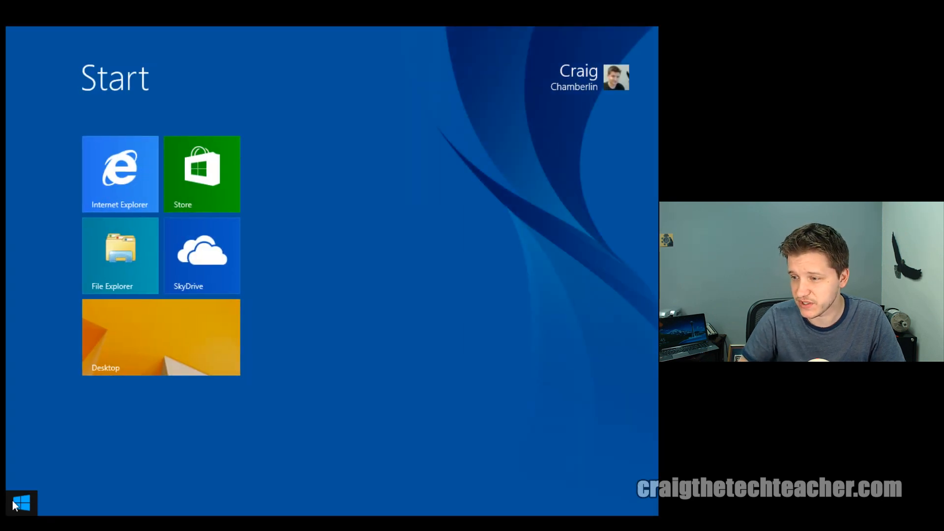
{"action": "left_click", "coordinate": [120, 174]}
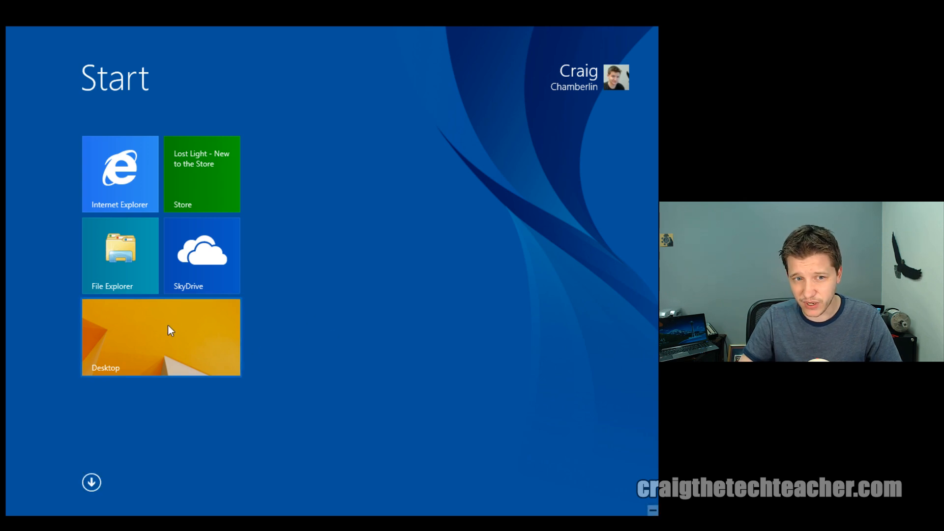
{"action": "mouse_move", "coordinate": [166, 324]}
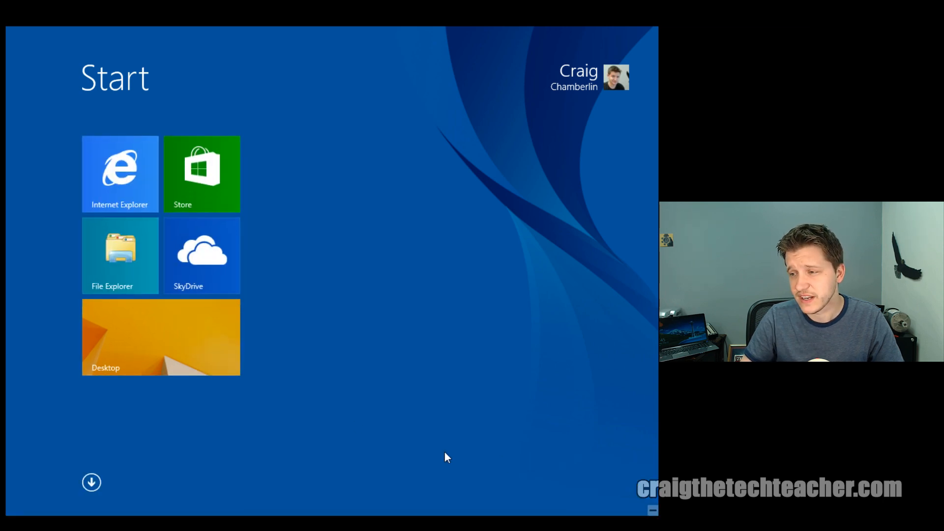
{"action": "mouse_move", "coordinate": [325, 419]}
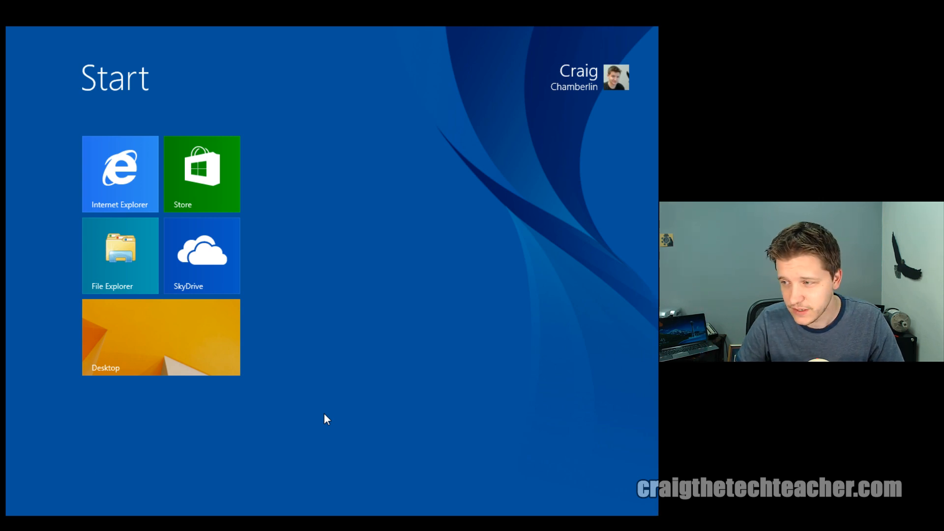
Show the Internet Explorer tile's app bar, then switch to the desktop
{"action": "right_click", "coordinate": [121, 255]}
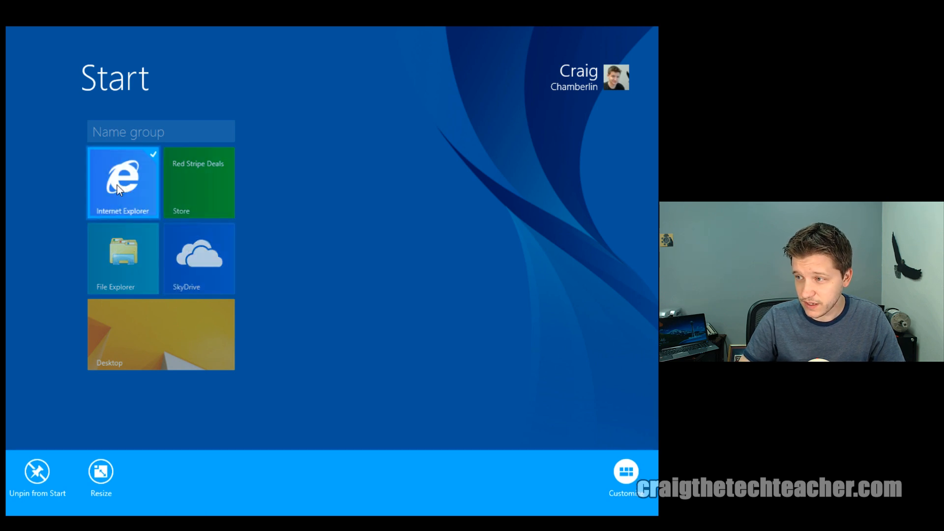
{"action": "left_click", "coordinate": [349, 210]}
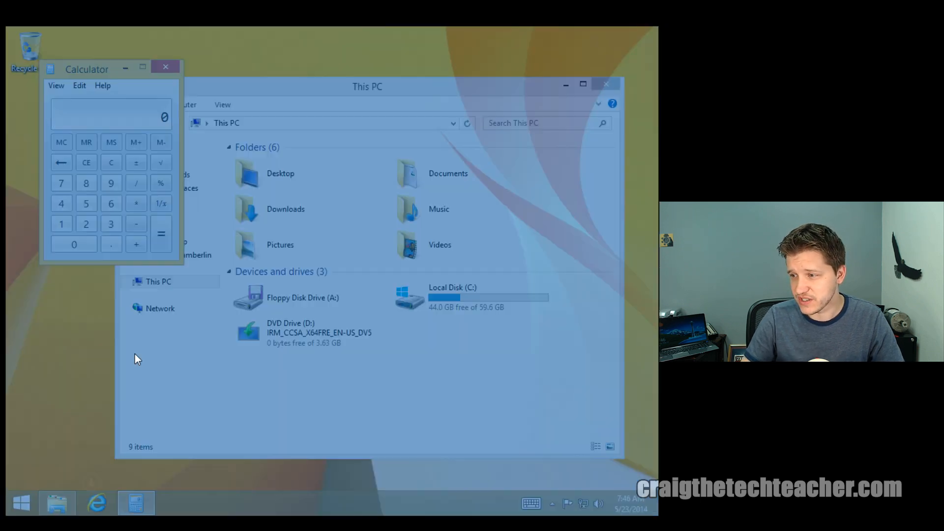
View and dismiss the desktop's context menu, then return to Start
{"action": "right_click", "coordinate": [137, 359]}
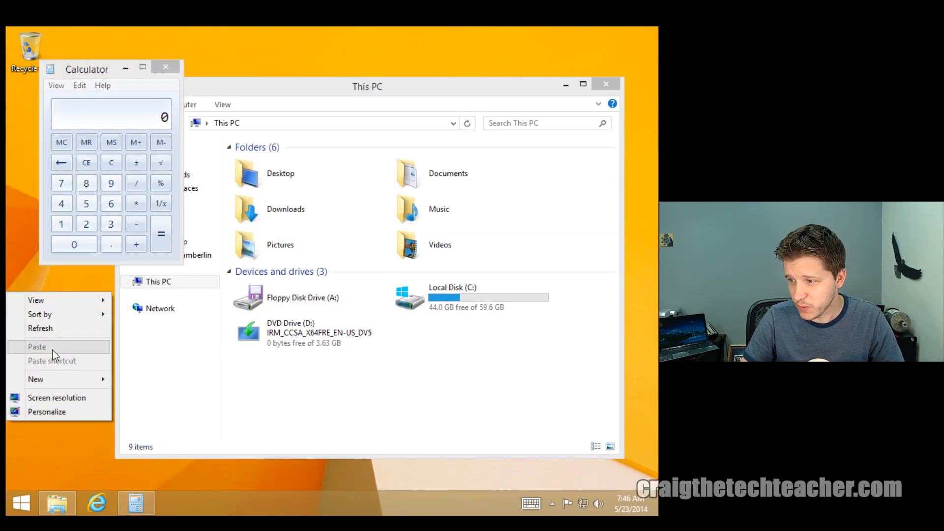
{"action": "left_click", "coordinate": [68, 291]}
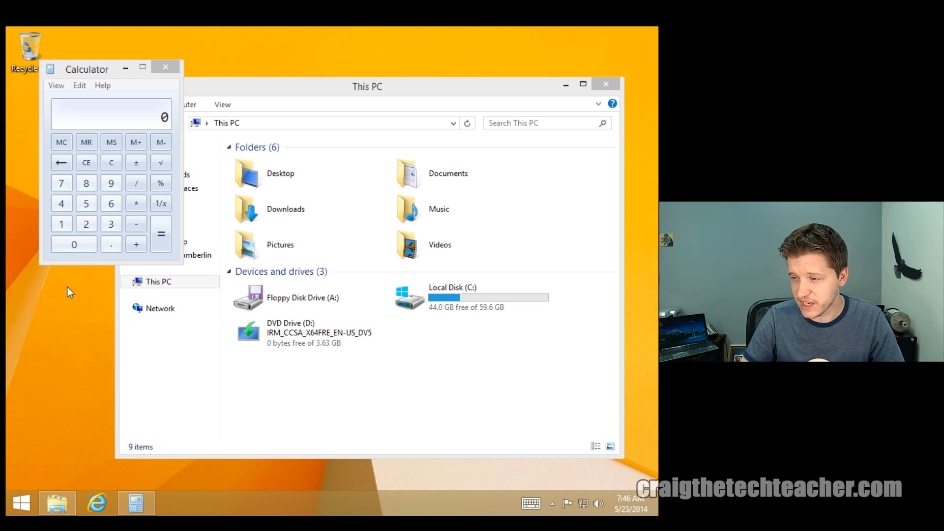
{"action": "left_click", "coordinate": [20, 503]}
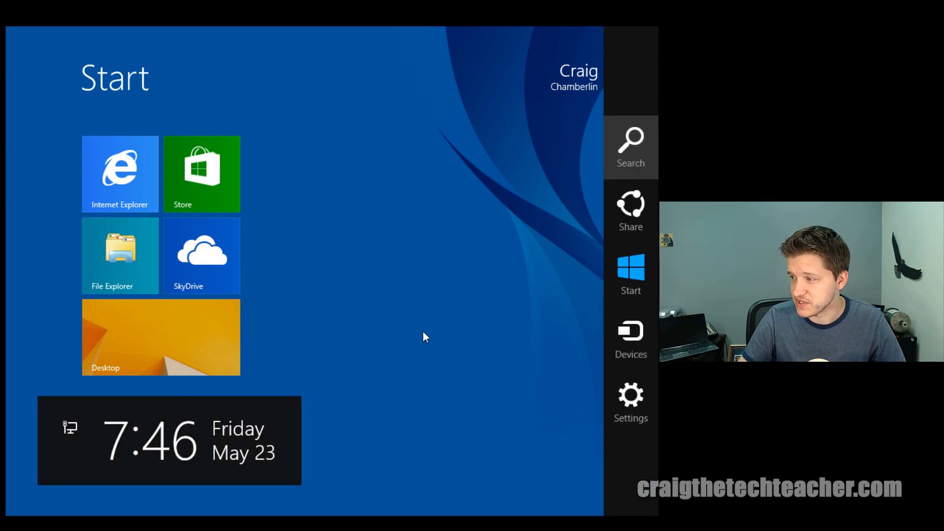
Show the Shut down and Restart choices under Power in Start's Settings pane
{"action": "left_click", "coordinate": [631, 397]}
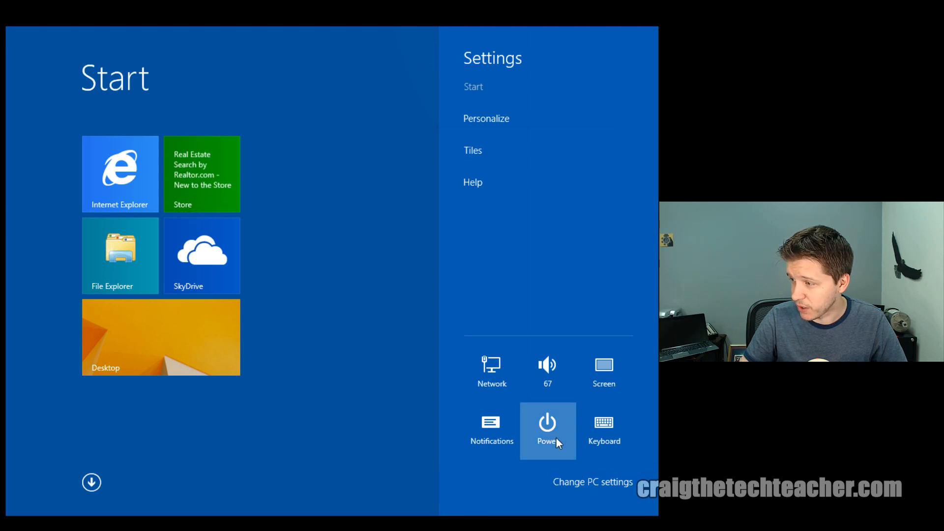
{"action": "left_click", "coordinate": [547, 423]}
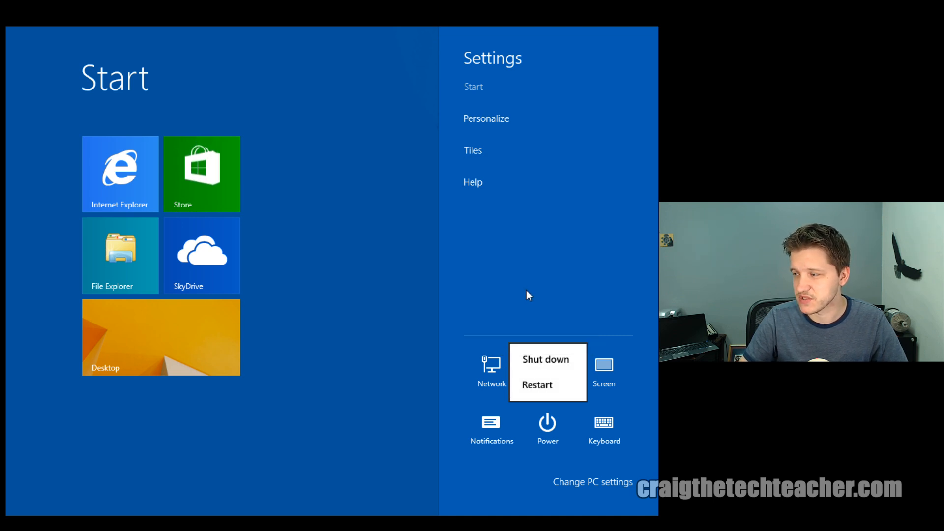
{"action": "mouse_move", "coordinate": [565, 364]}
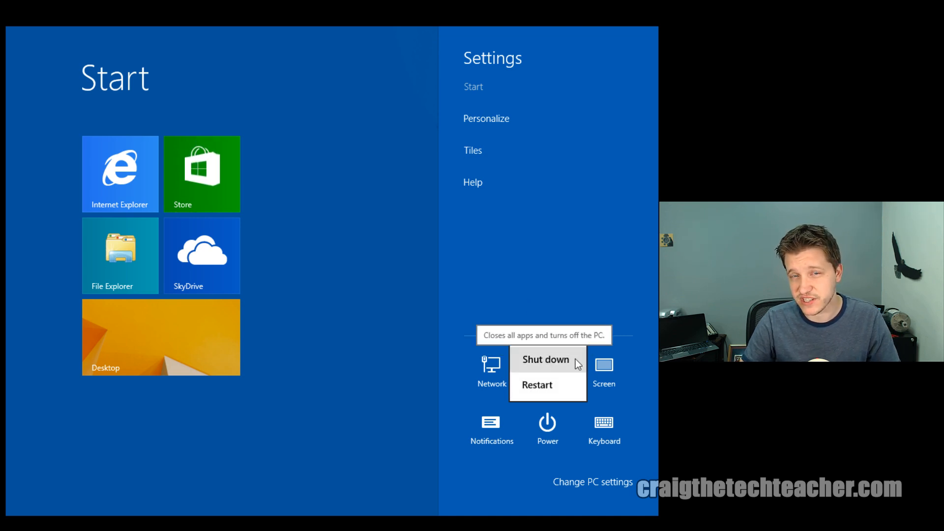
{"action": "mouse_move", "coordinate": [545, 396]}
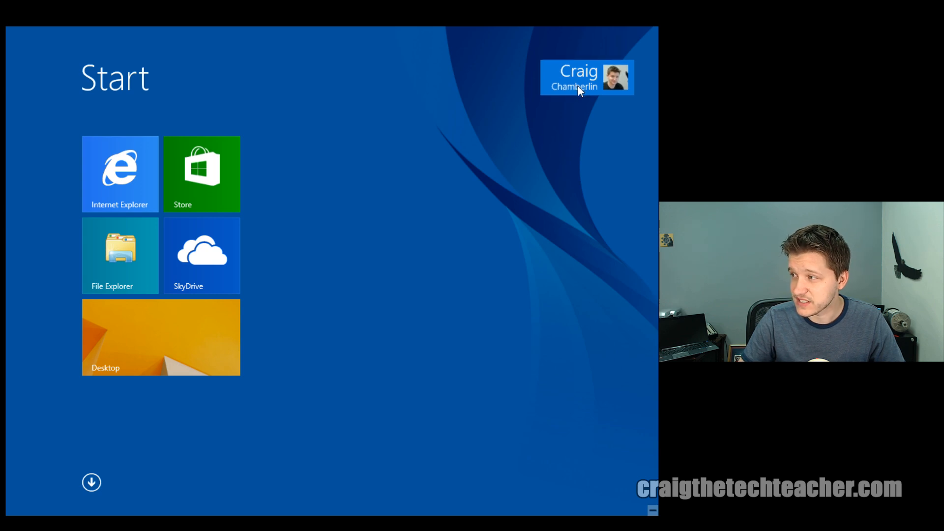
Sign out from the account menu, leaving the lock screen showing
{"action": "left_click", "coordinate": [585, 78]}
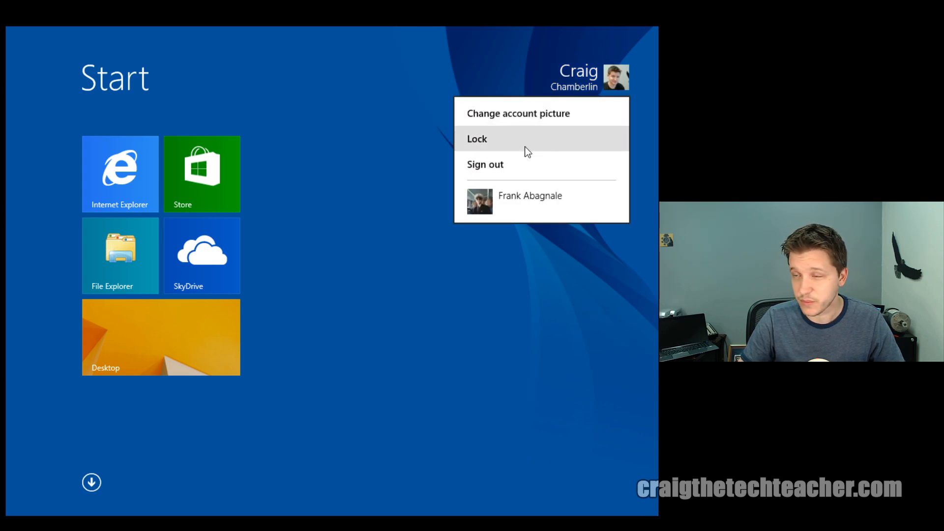
{"action": "mouse_move", "coordinate": [525, 207]}
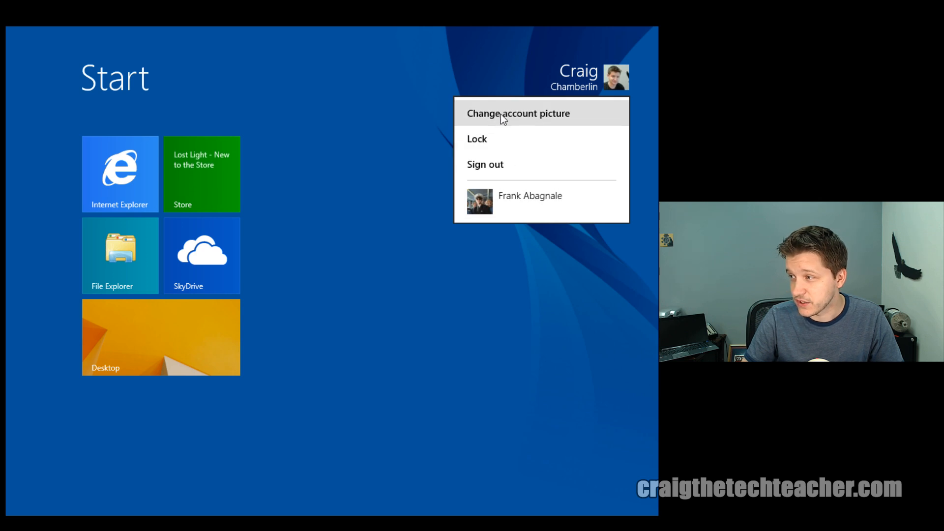
{"action": "mouse_move", "coordinate": [537, 119]}
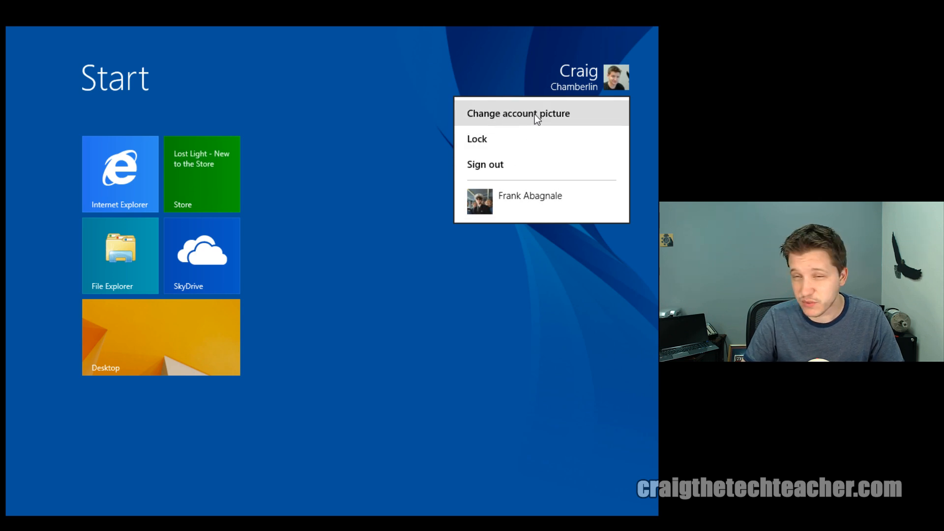
{"action": "mouse_move", "coordinate": [496, 177]}
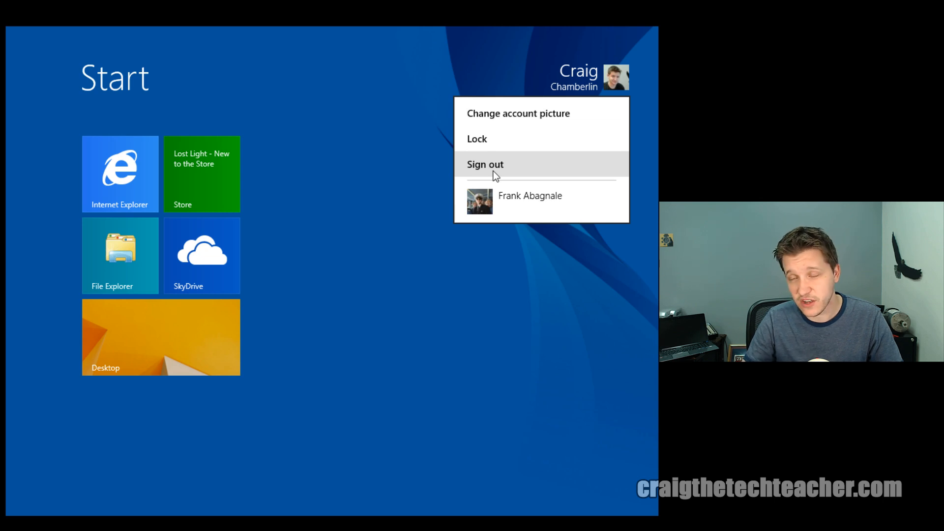
{"action": "left_click", "coordinate": [486, 164]}
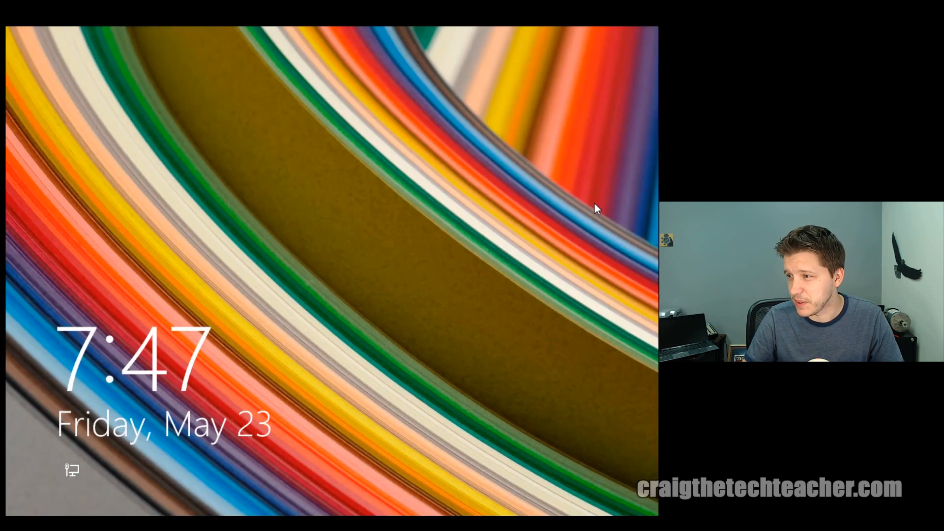